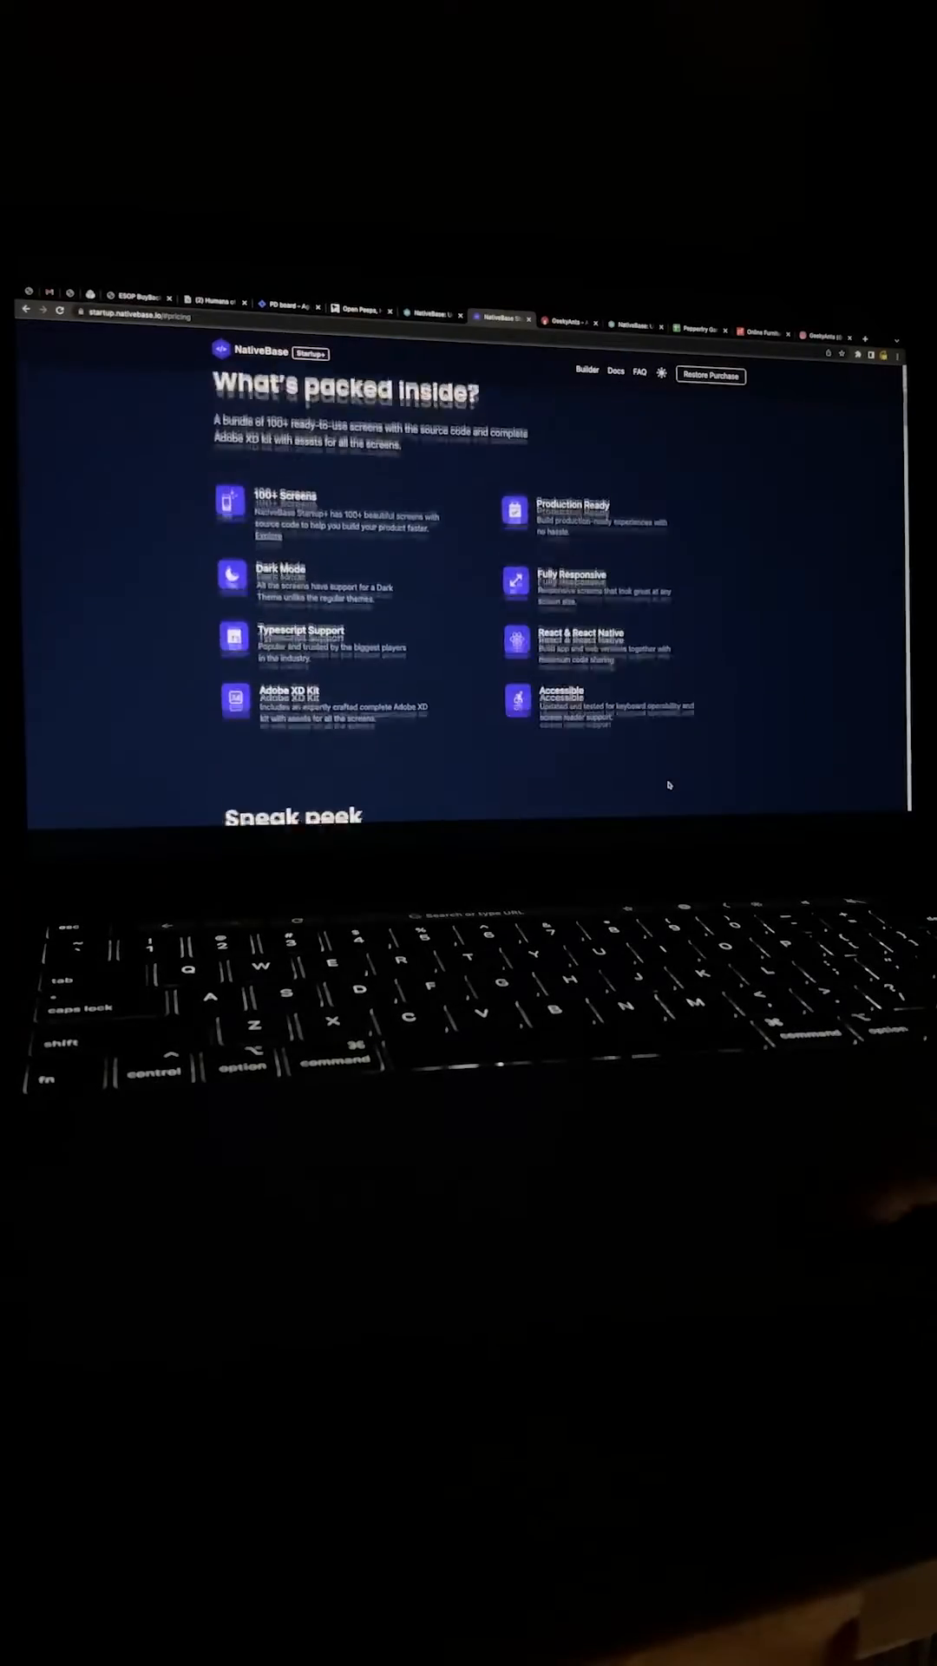
Scroll the NativeBase Startup+ landing page down to the pricing plans.
scroll("down", 3)
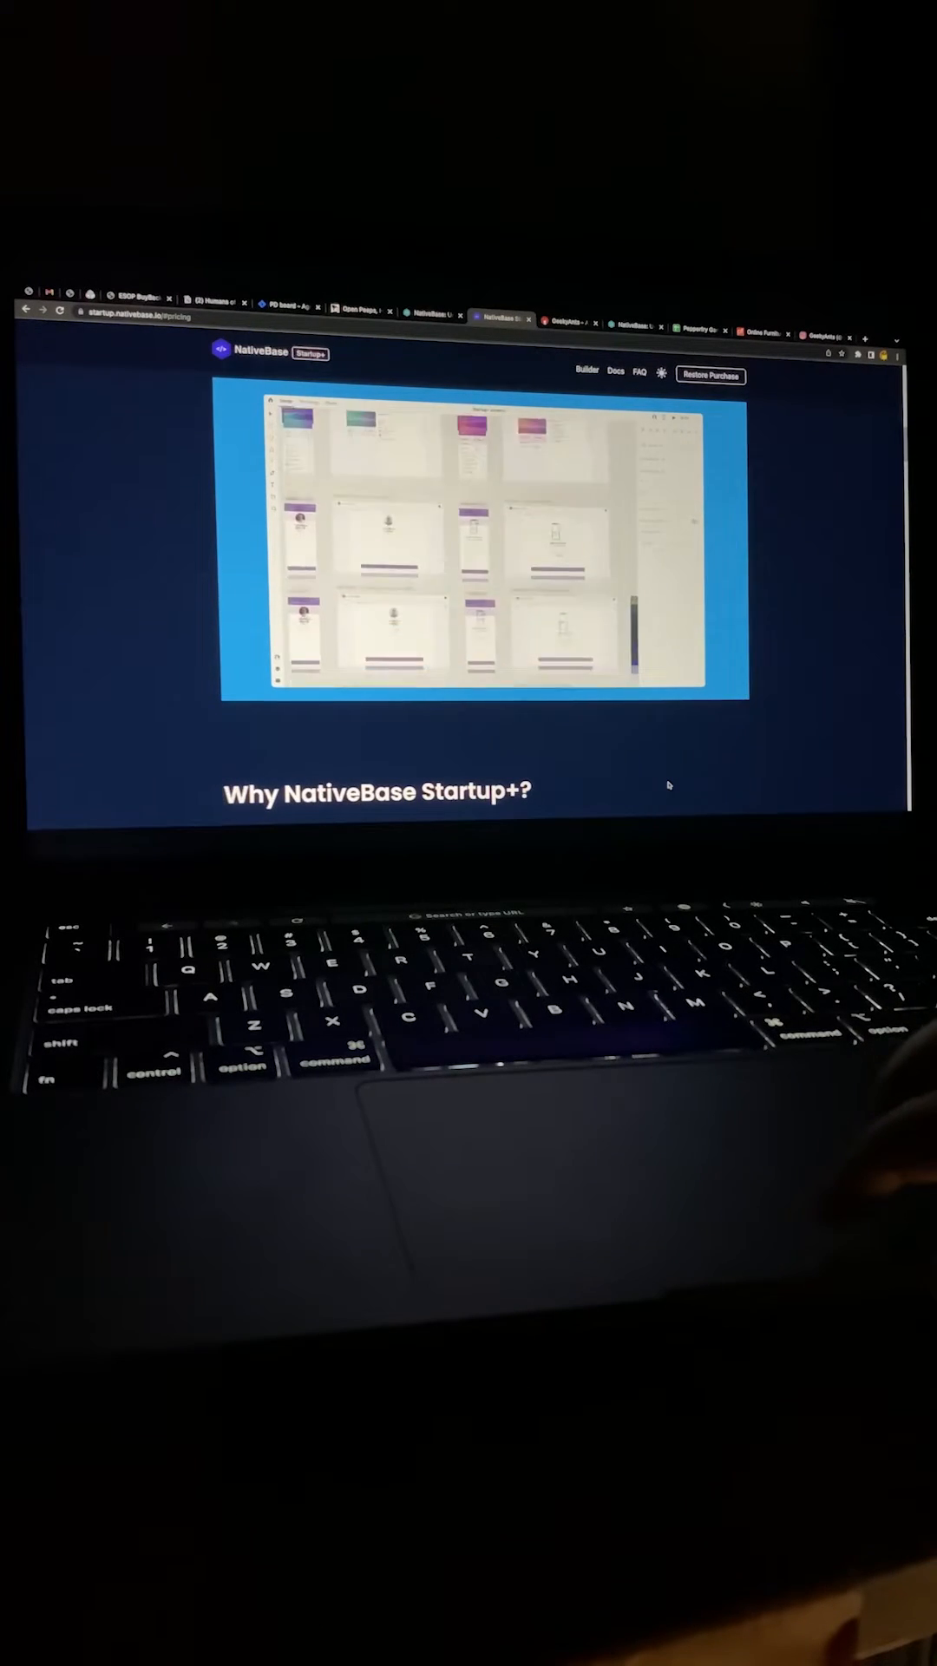
scroll("down", 3)
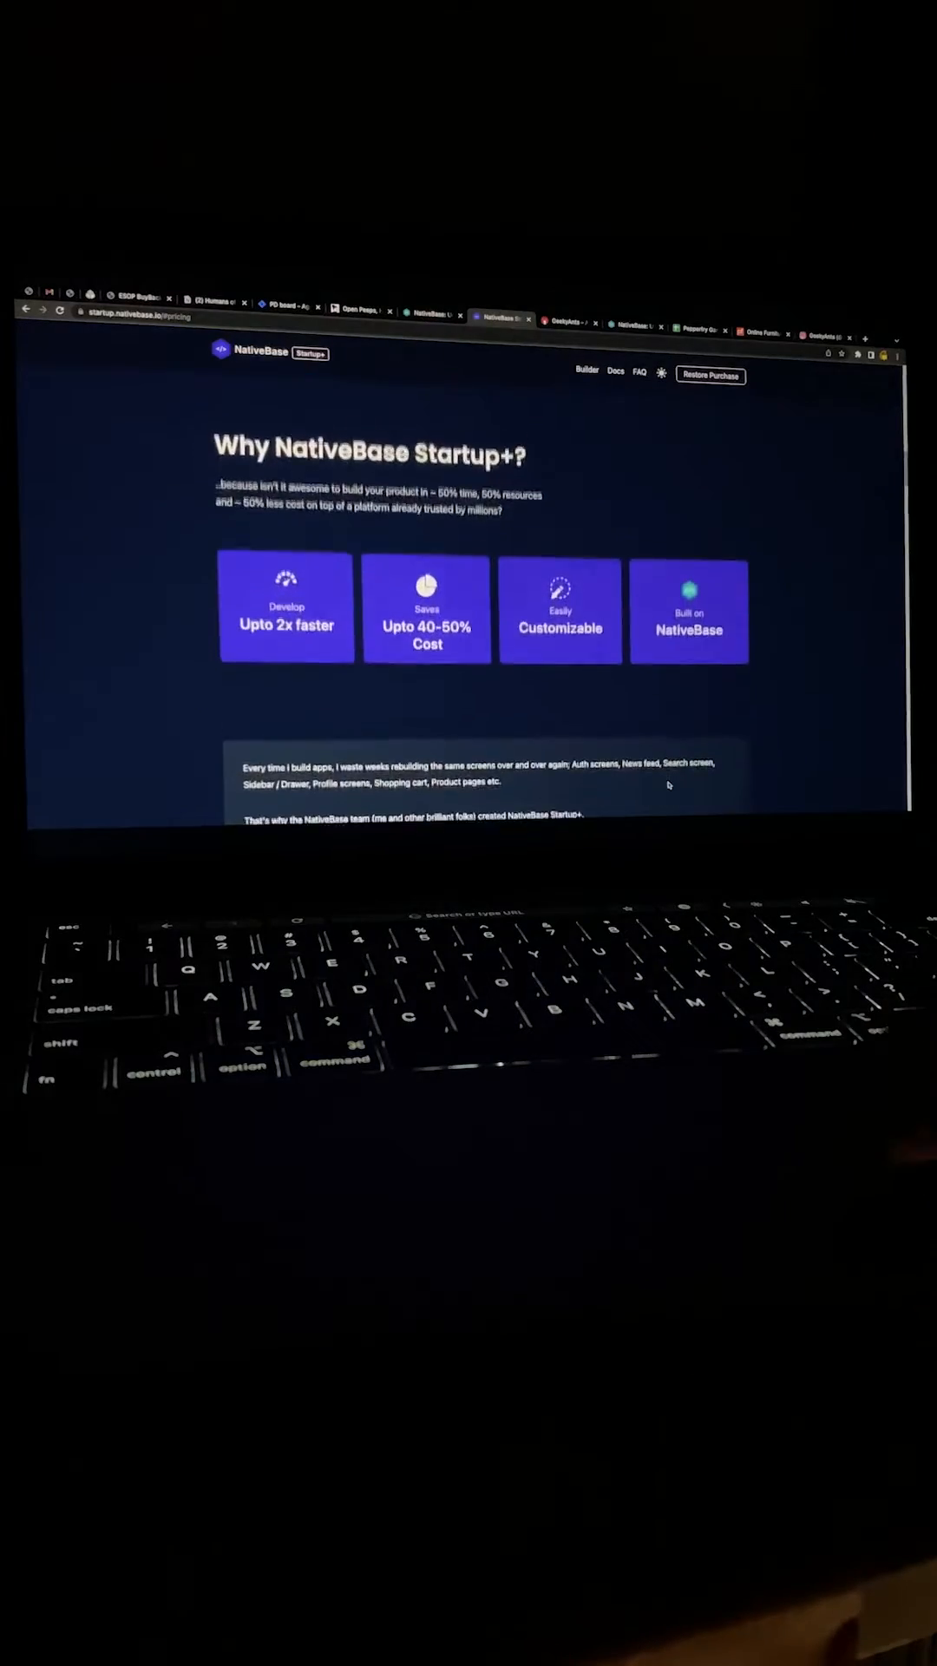
scroll("down", 3)
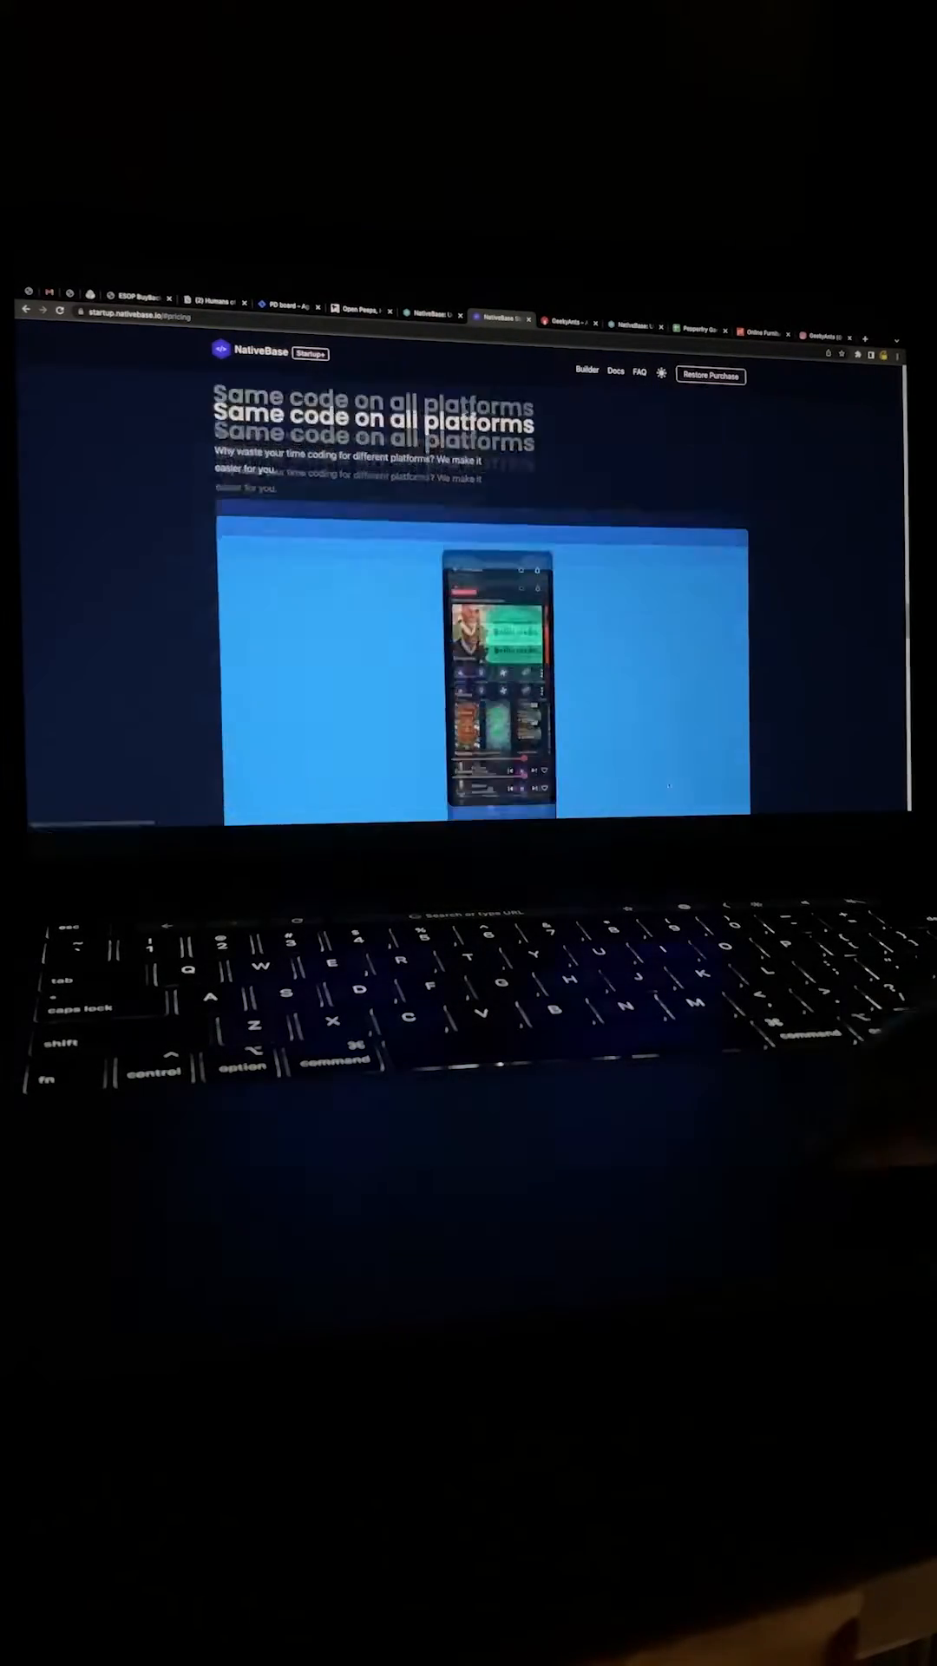
scroll("down", 3)
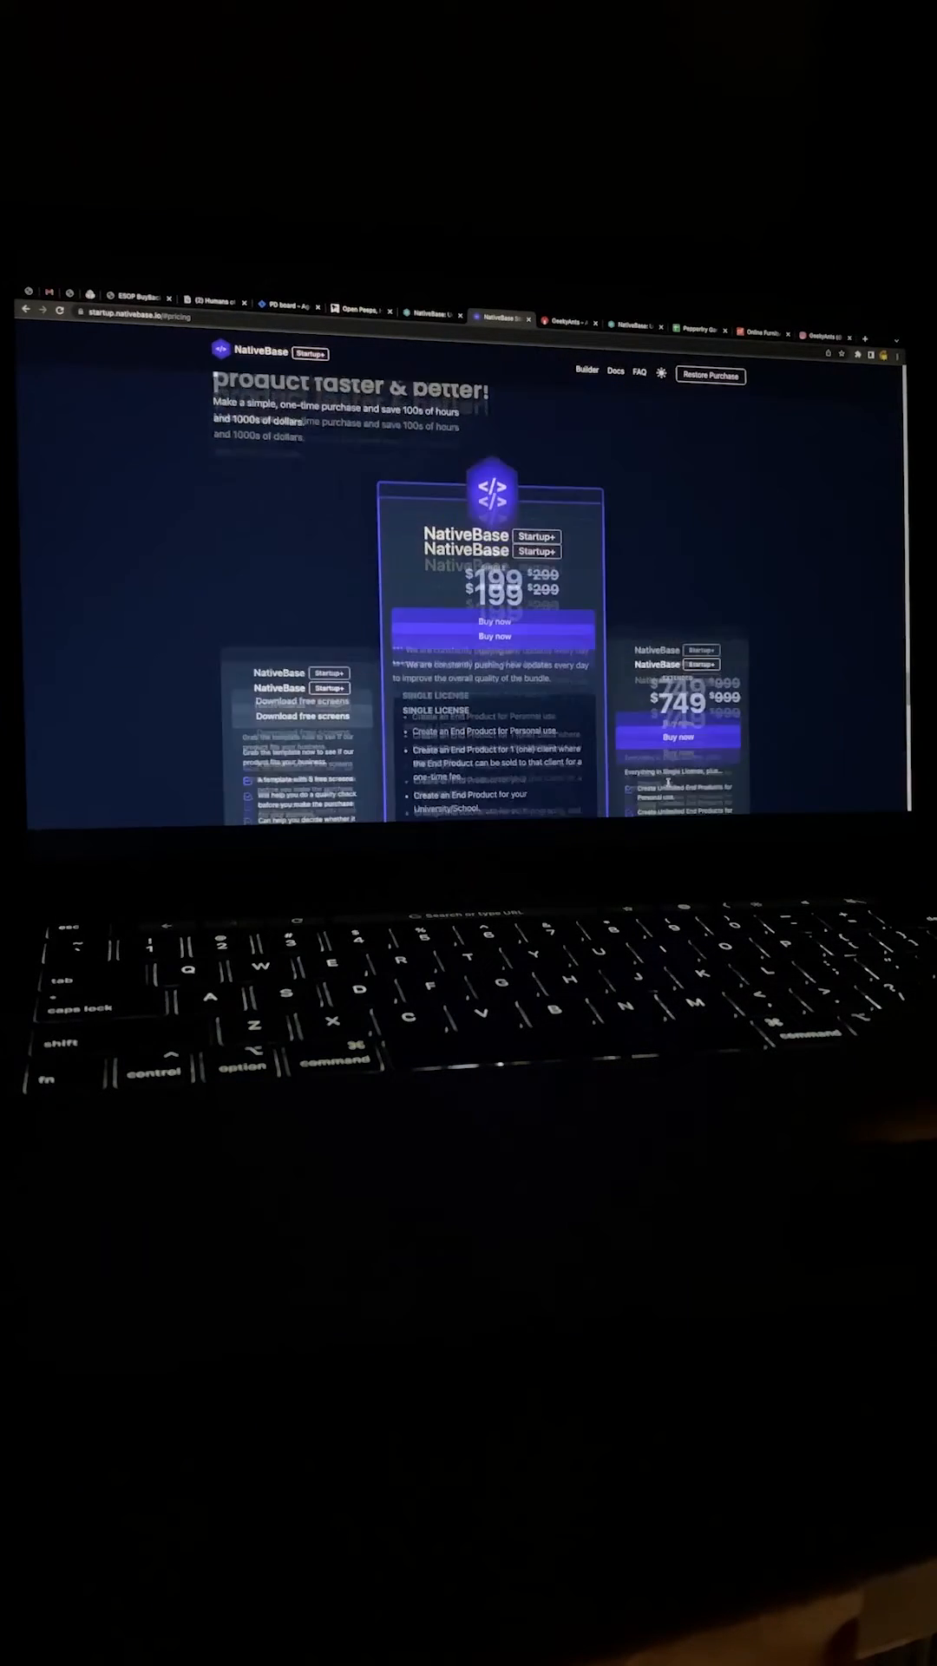
scroll("down", 3)
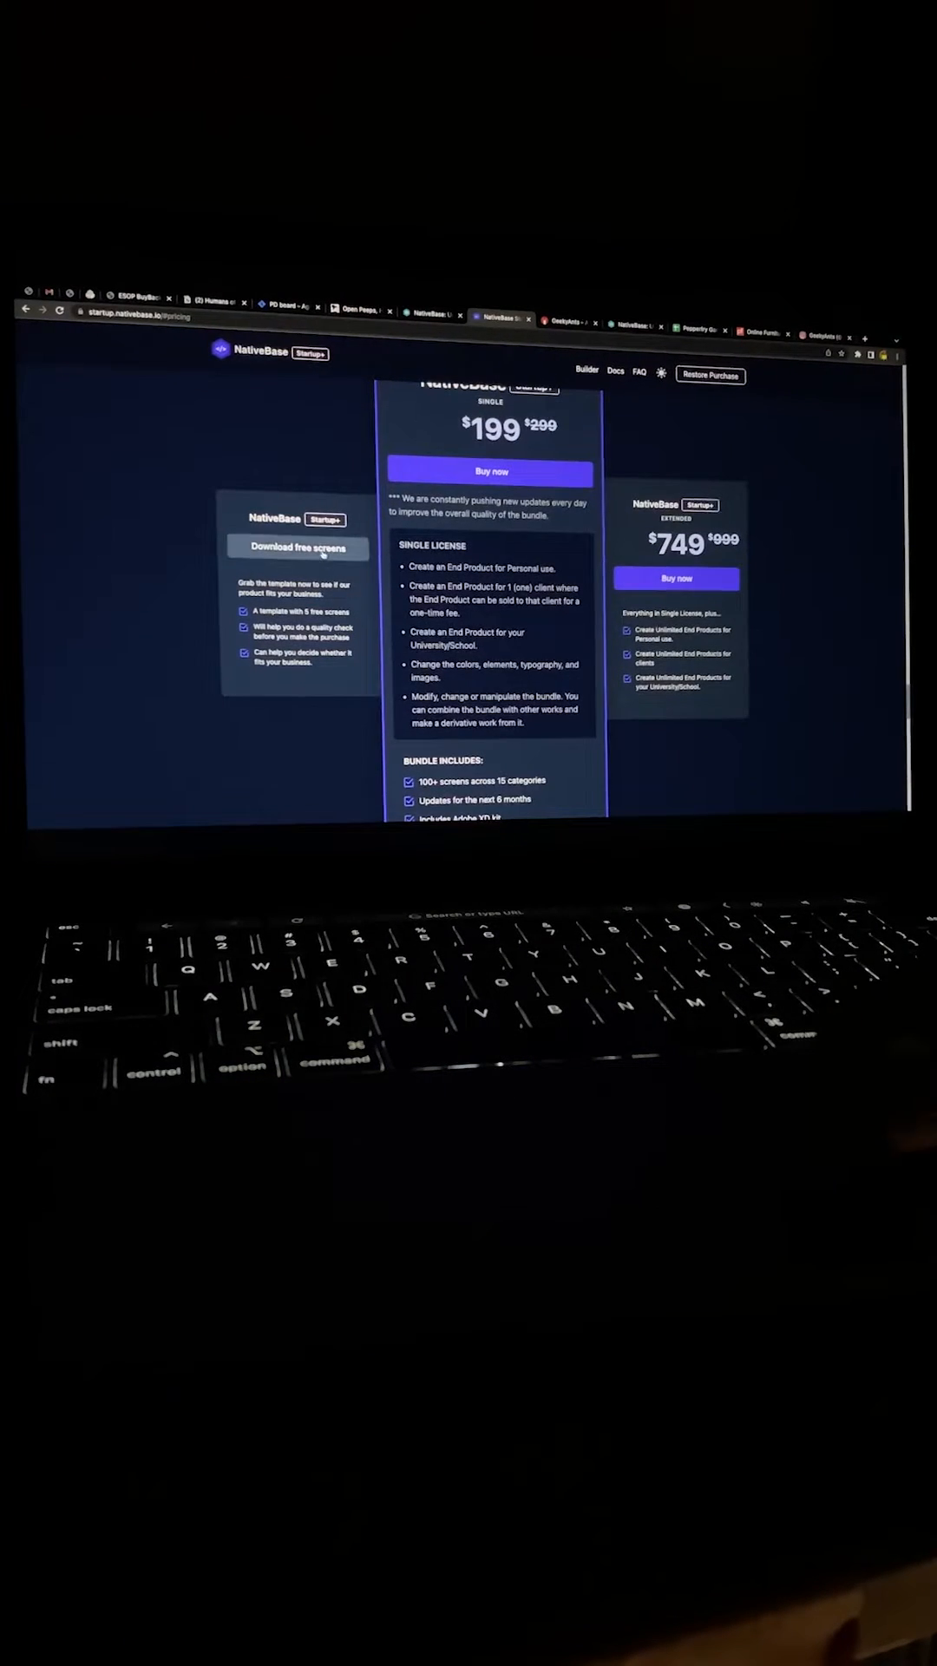
Open the 'Get the free screens now!' download form and click into its email field.
left_click(299, 546)
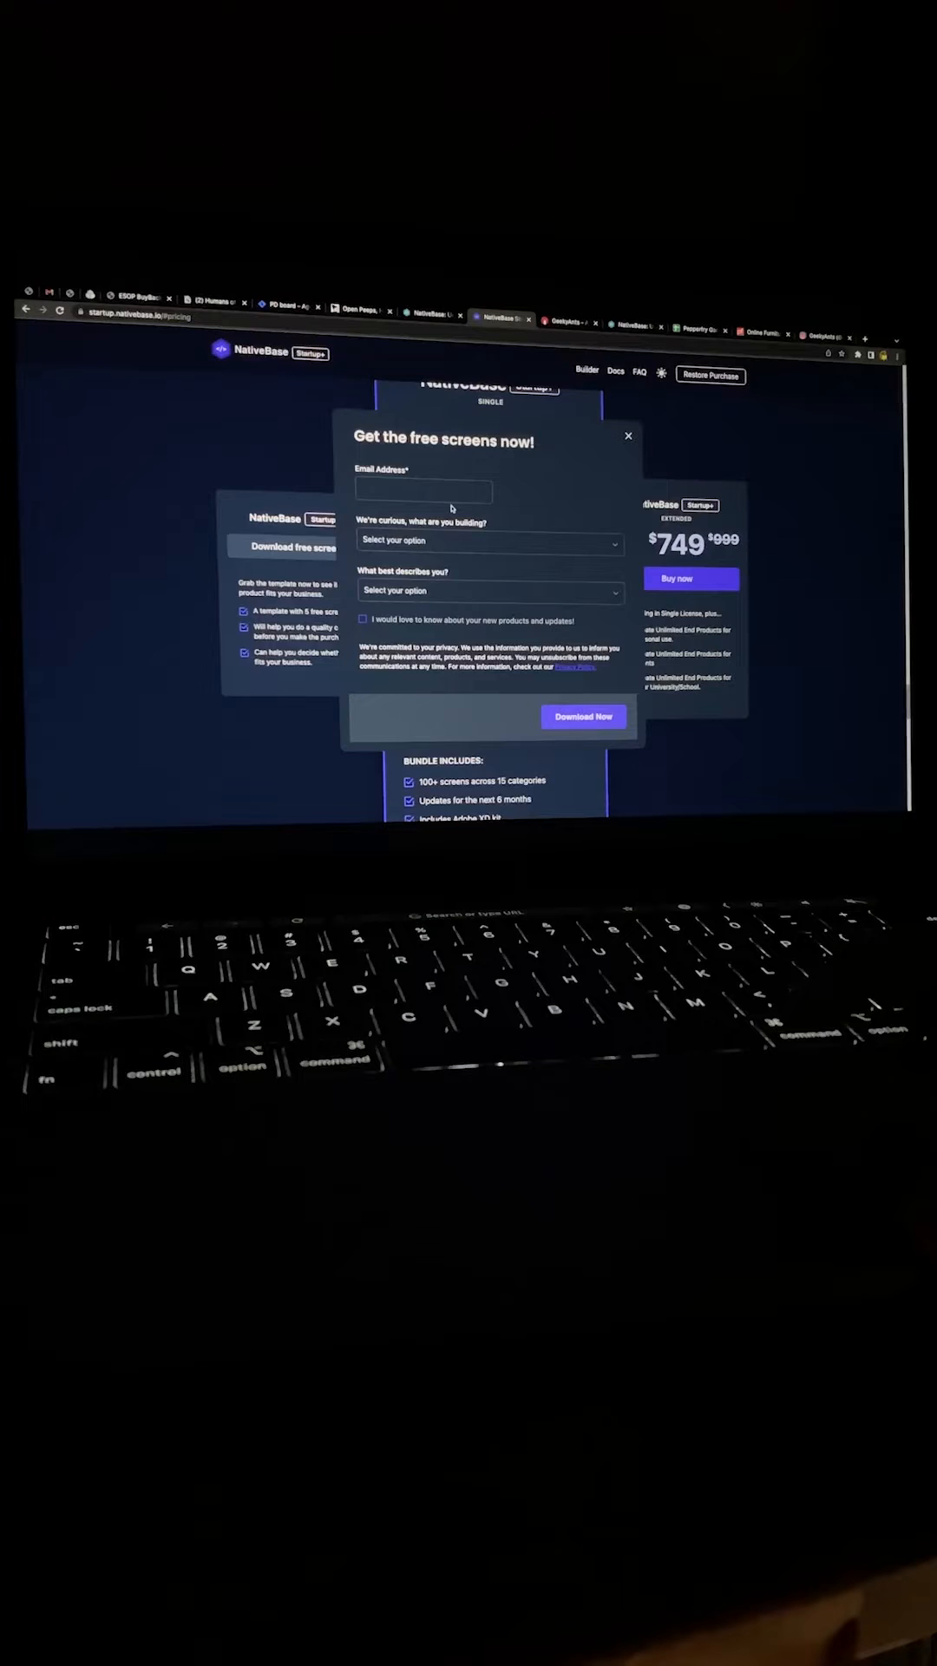
left_click(584, 716)
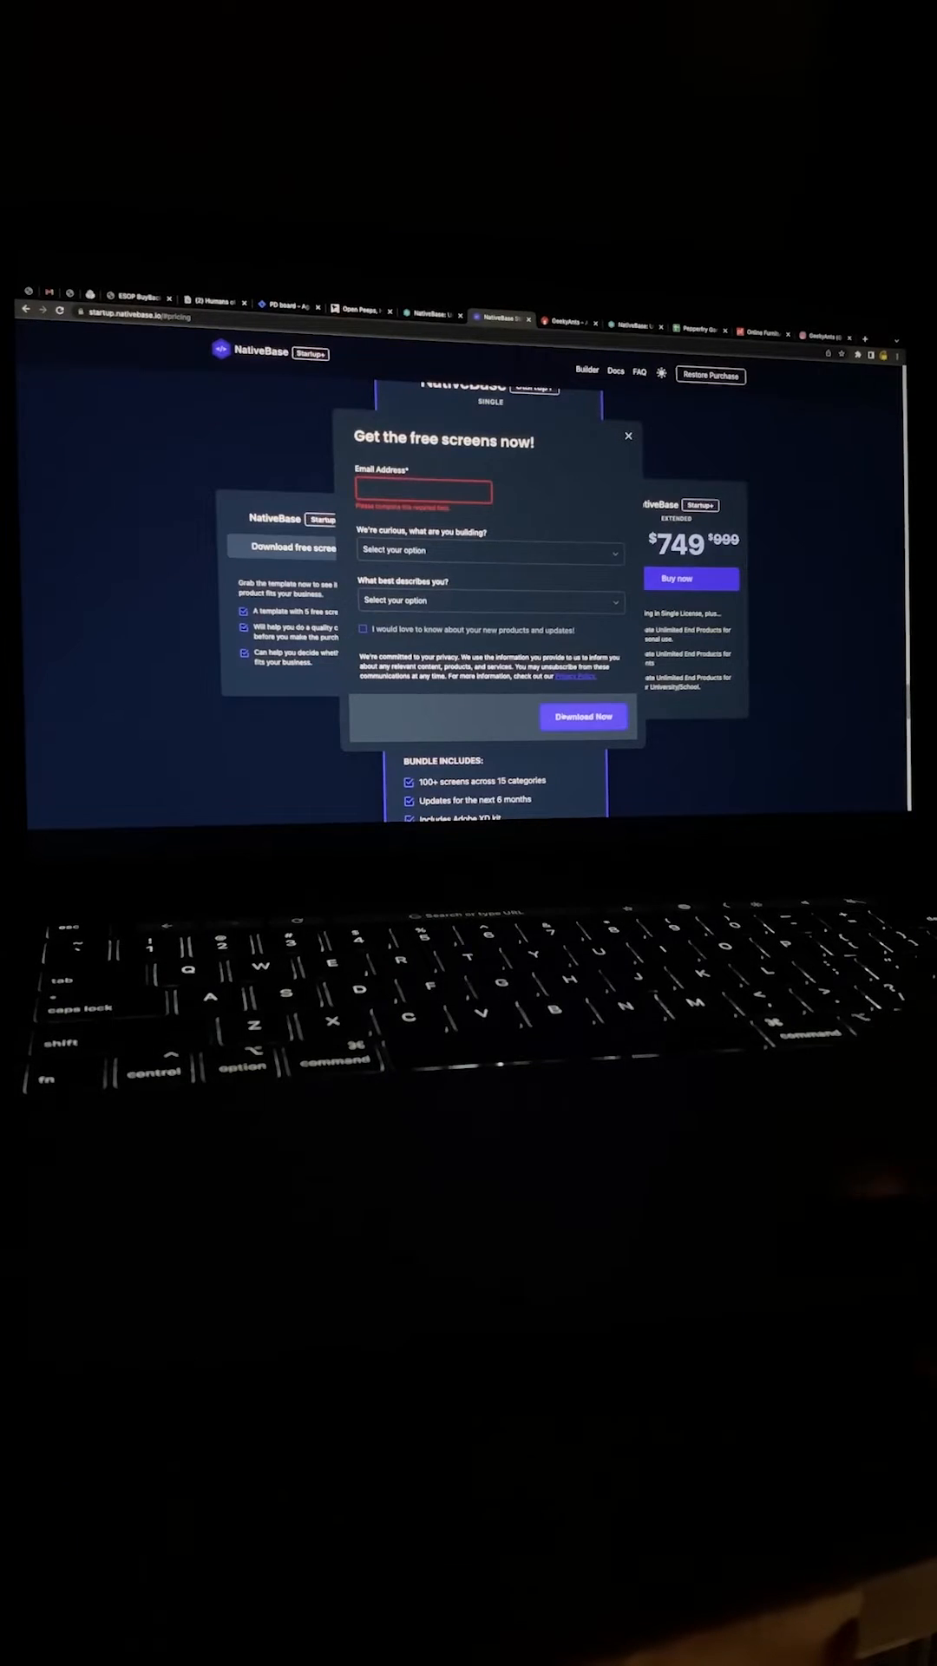